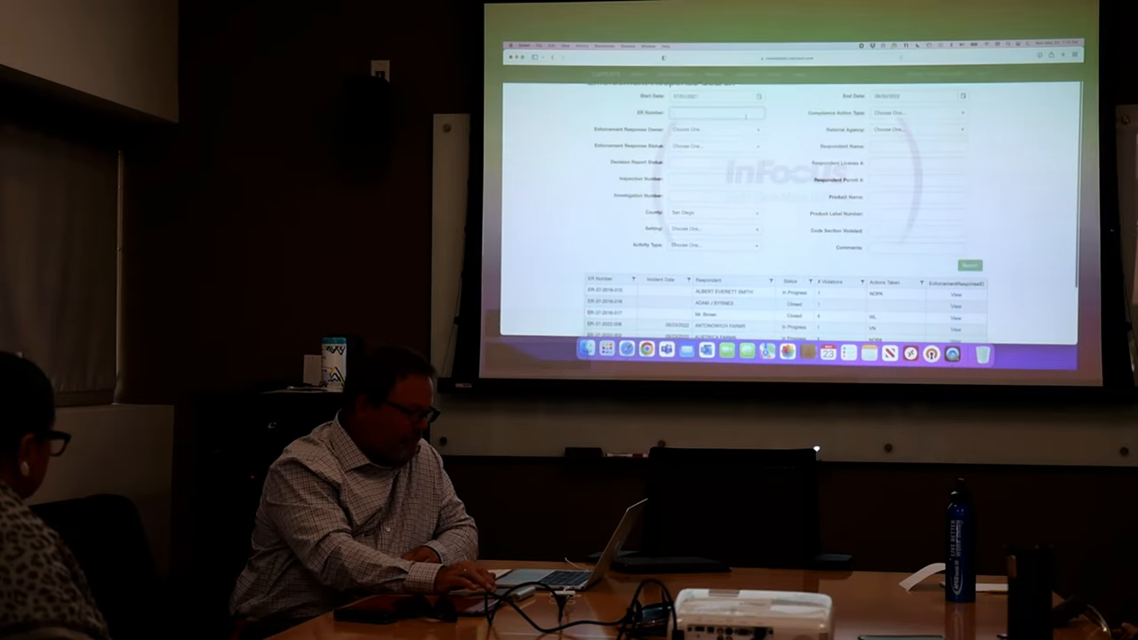
Try a greater-than filter on the # Violations column, then clear it to show all rows
click(432, 169)
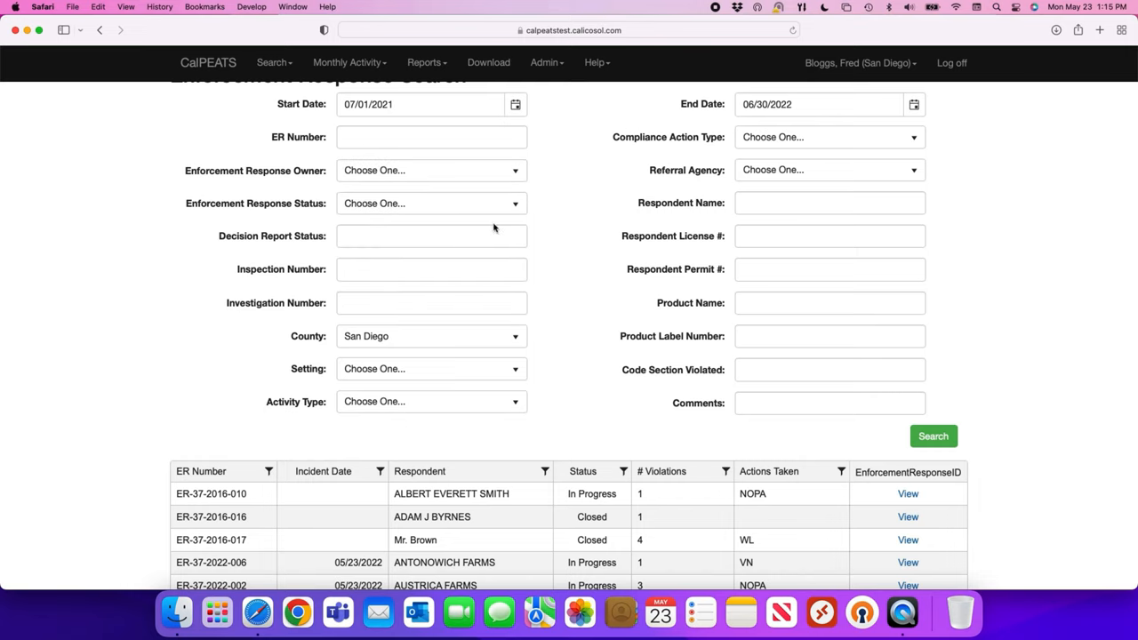
mouse_move(862, 225)
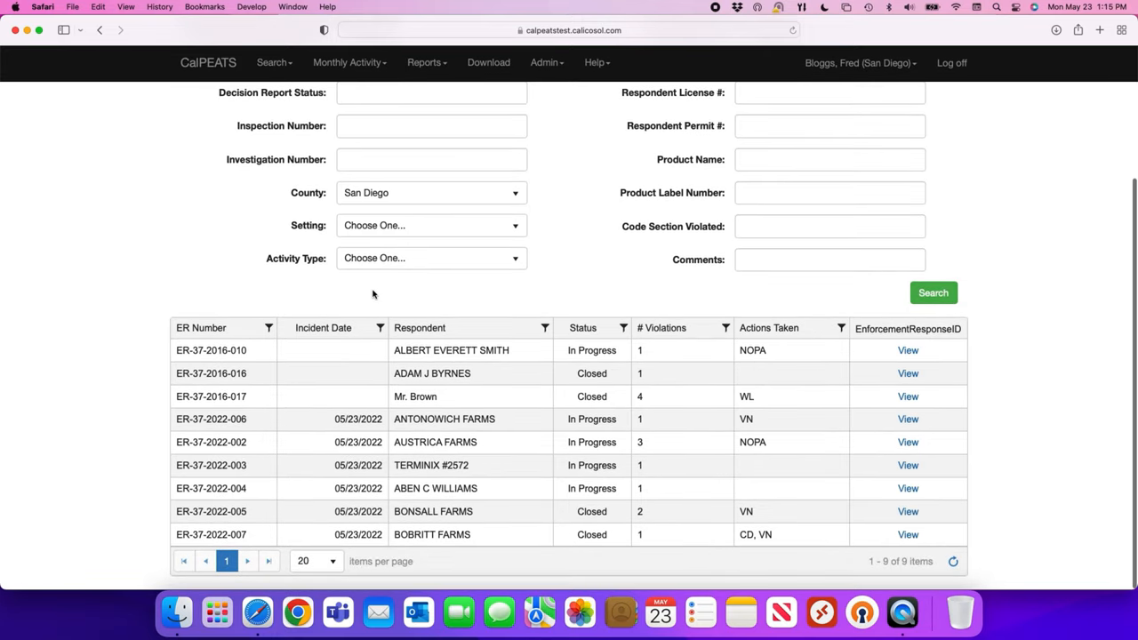
mouse_move(529, 391)
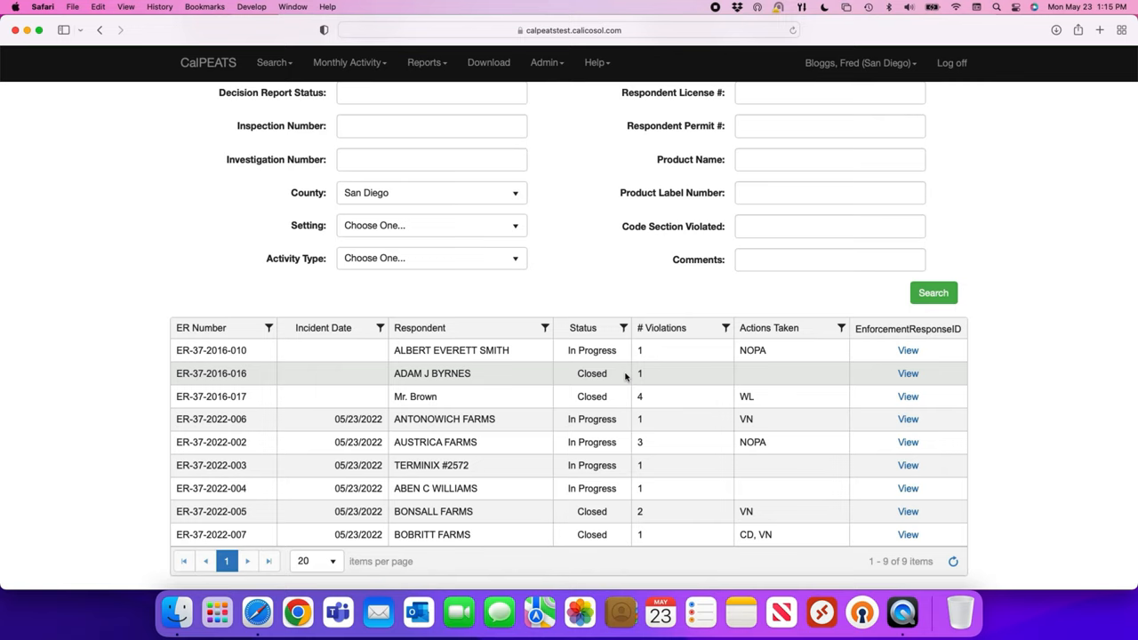
mouse_move(576, 359)
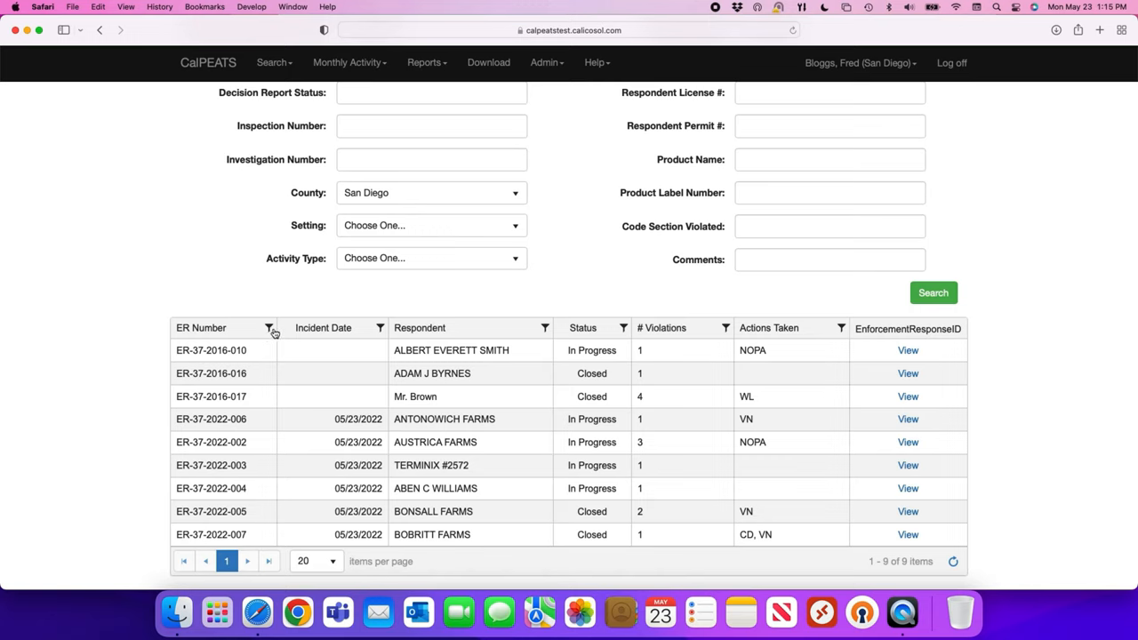
mouse_move(311, 333)
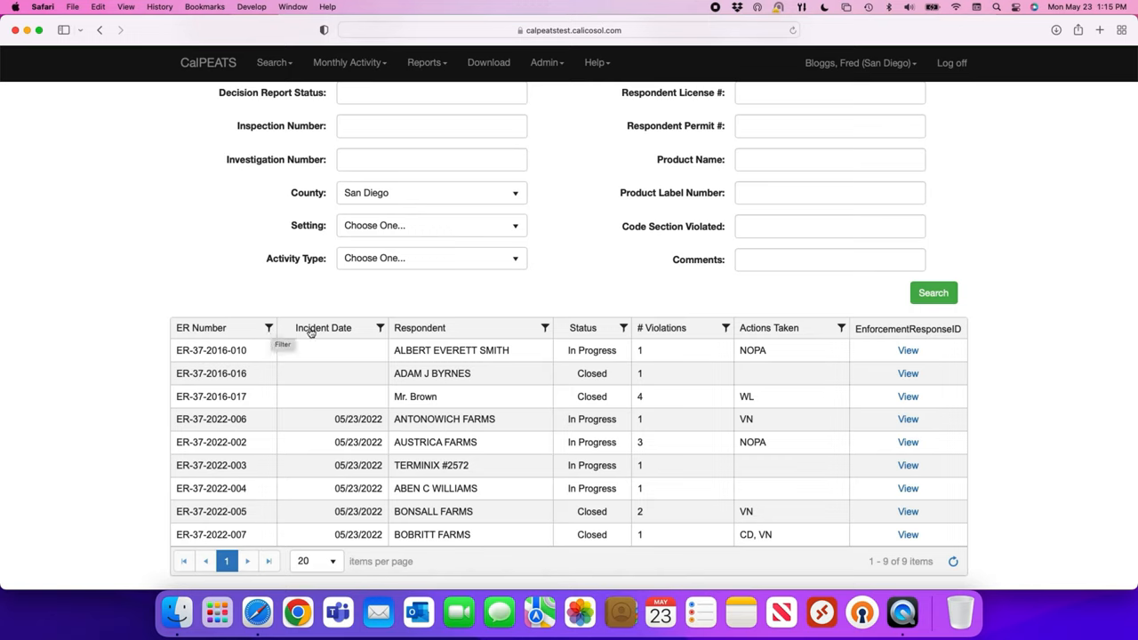
mouse_move(491, 316)
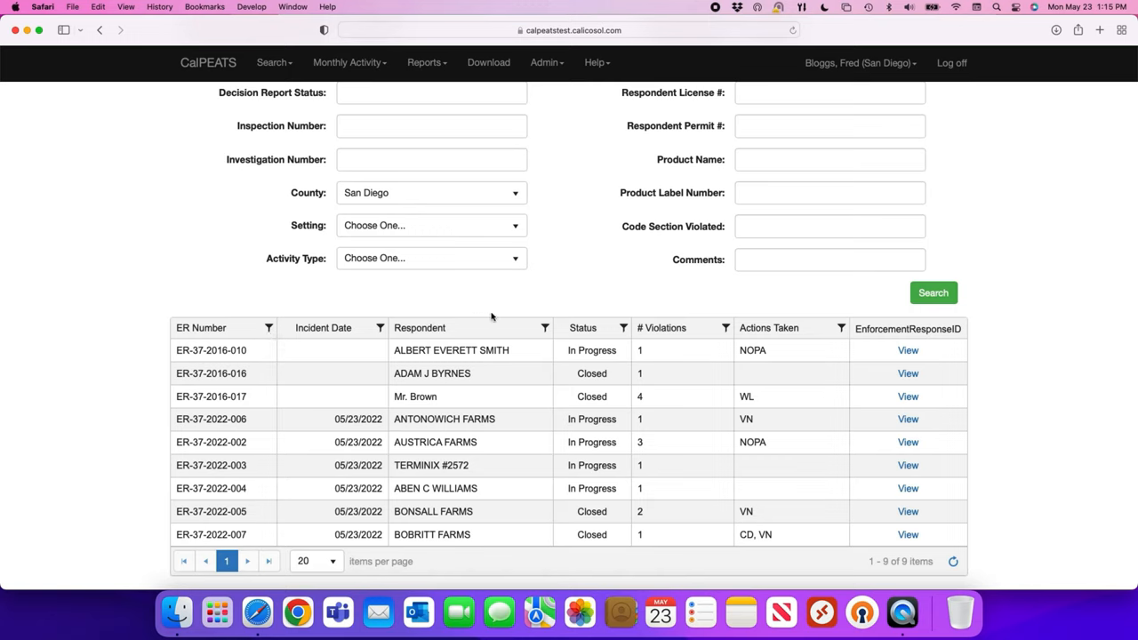
mouse_move(688, 274)
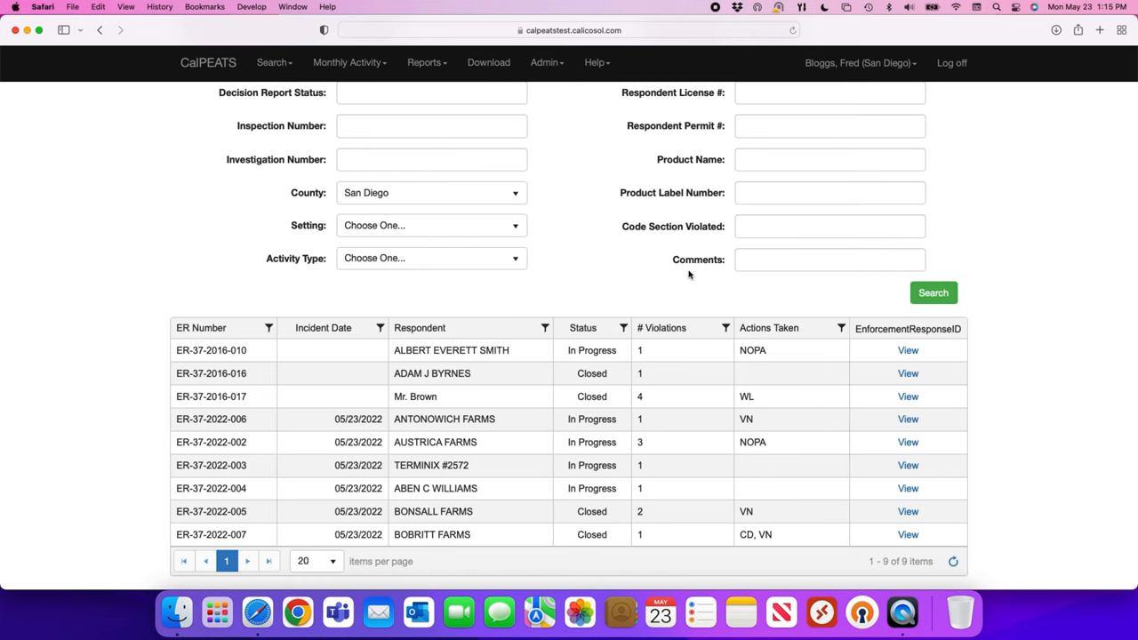
scroll(up, 3)
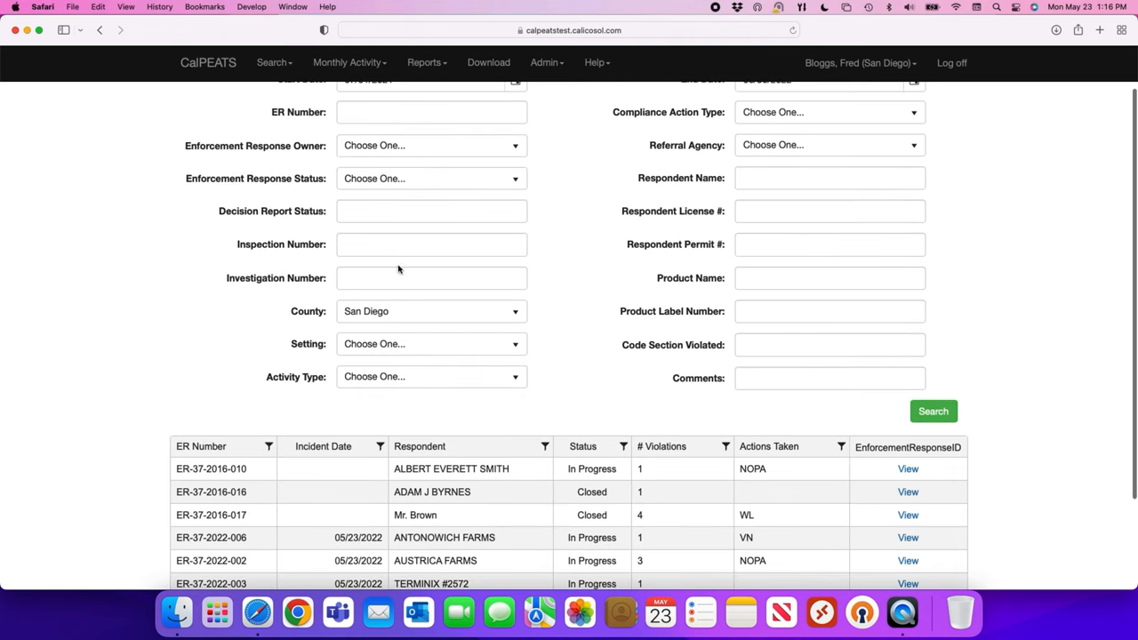
mouse_move(1001, 216)
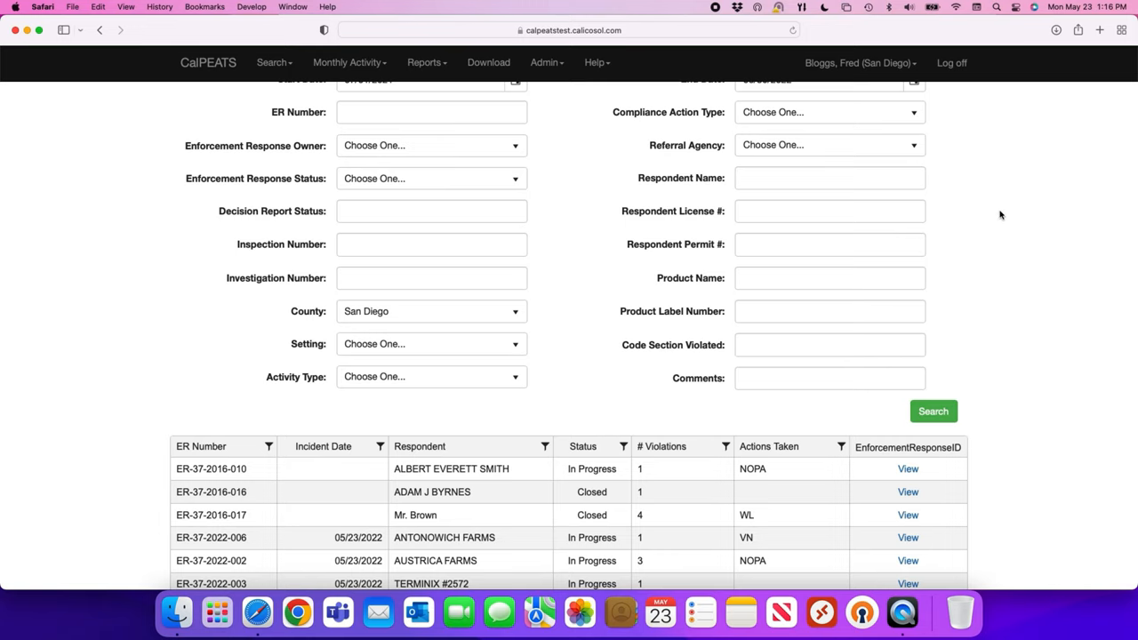
scroll(down, 3)
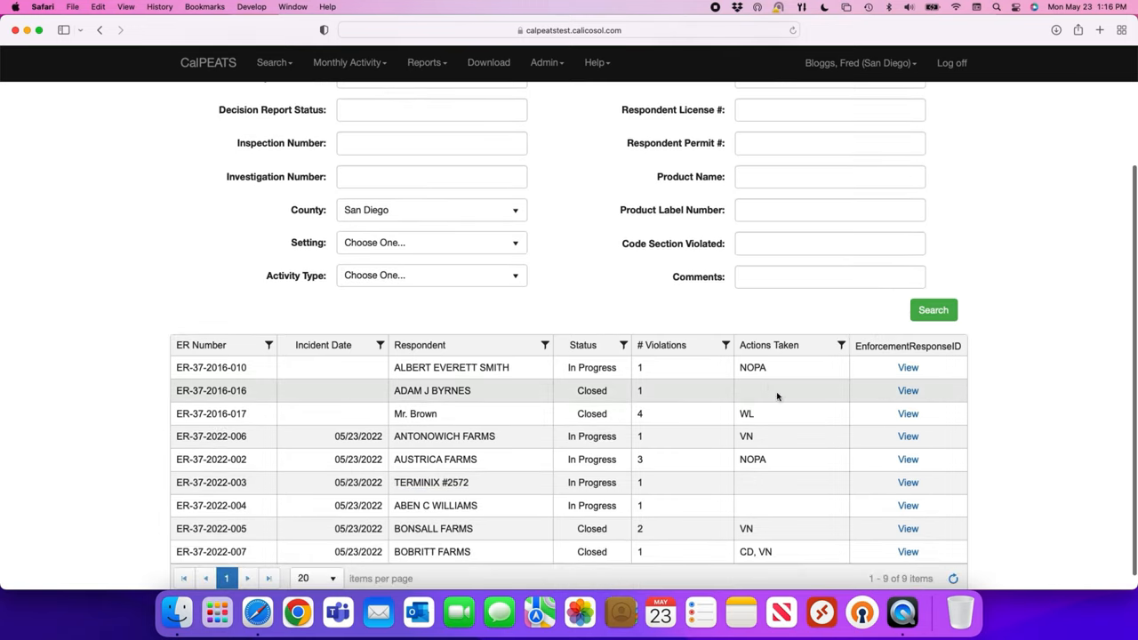
click(840, 345)
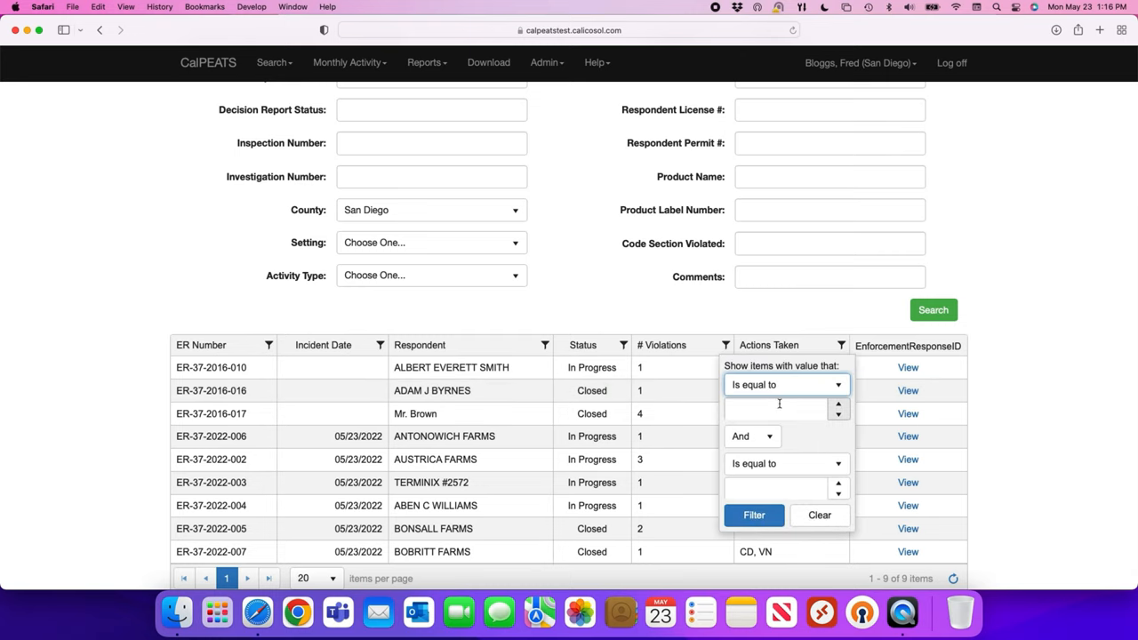
click(786, 384)
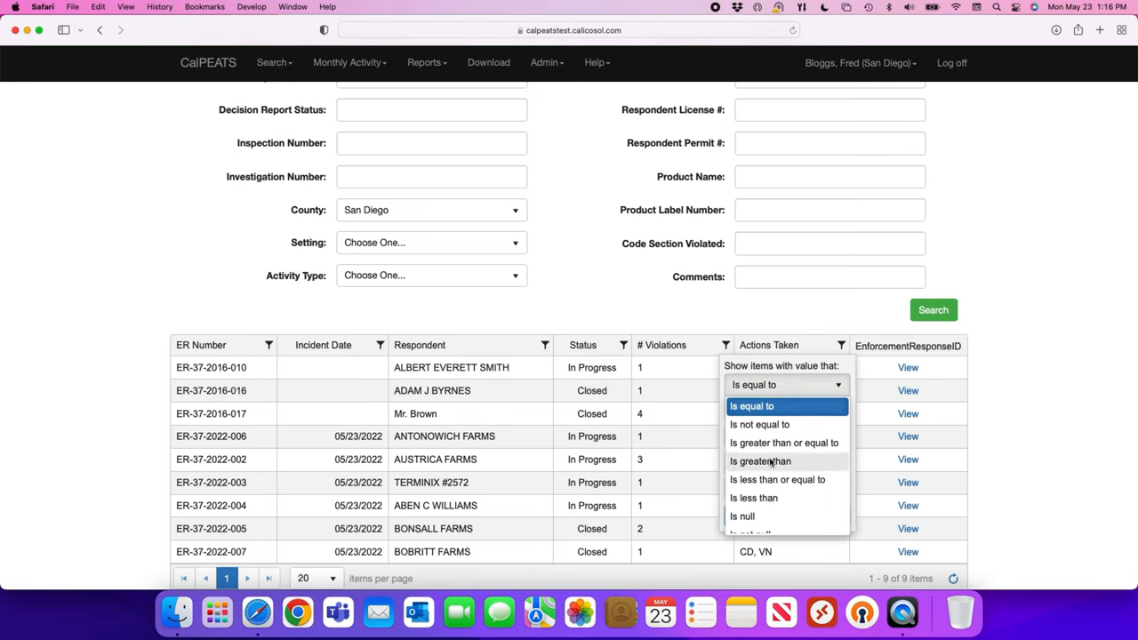
click(760, 461)
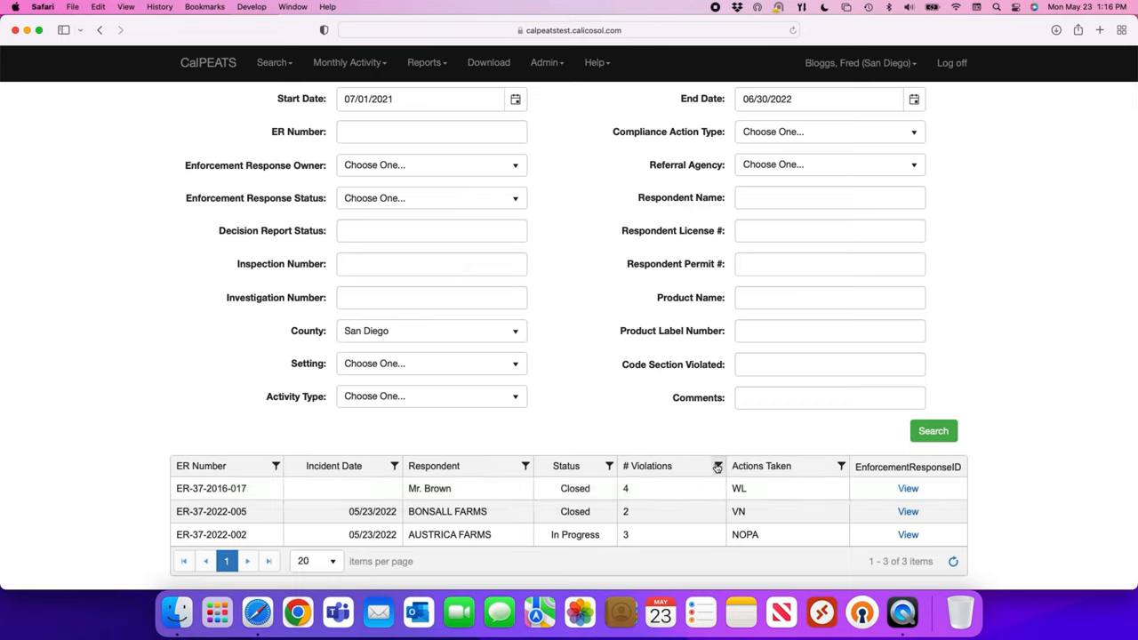
click(717, 466)
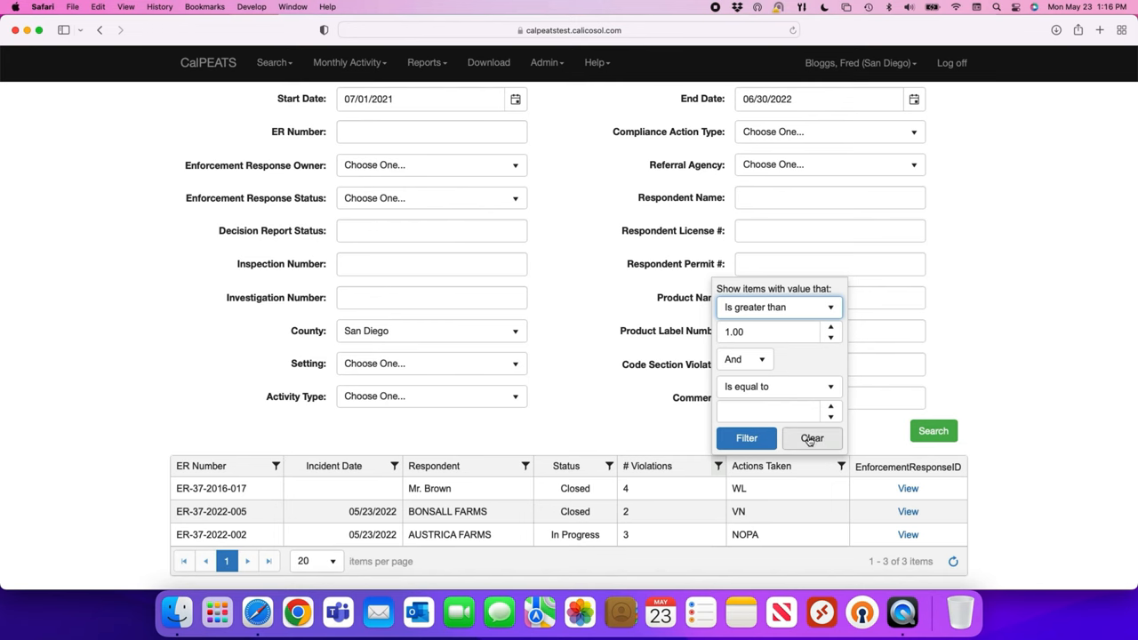
click(811, 437)
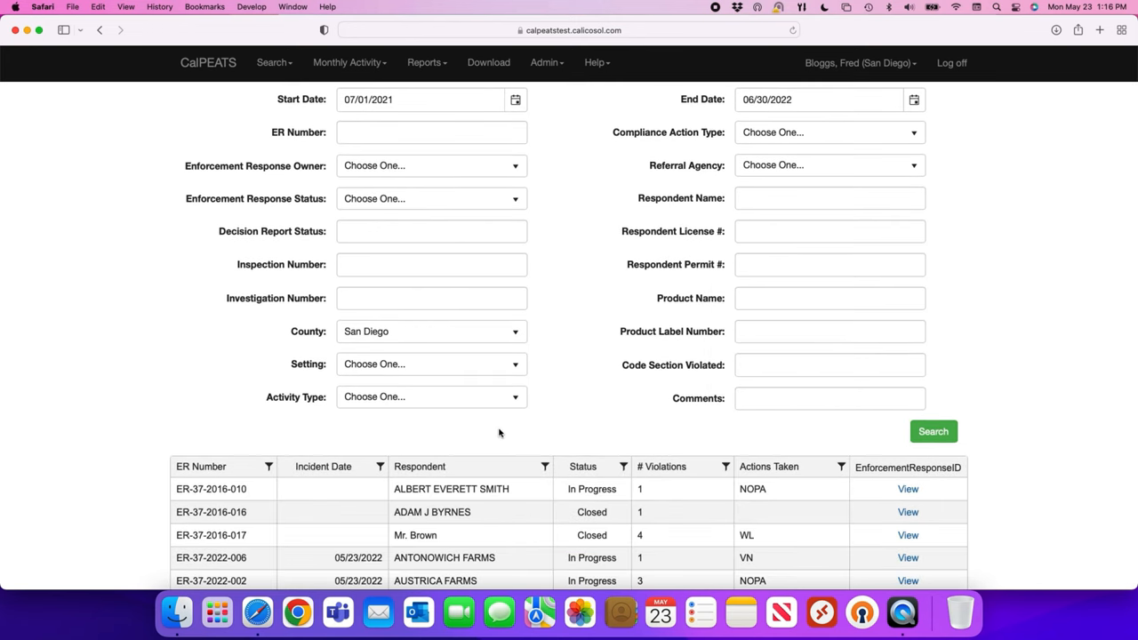
Sort the nine results by Incident Date and Respondent in reverse order, then scroll back up
click(323, 467)
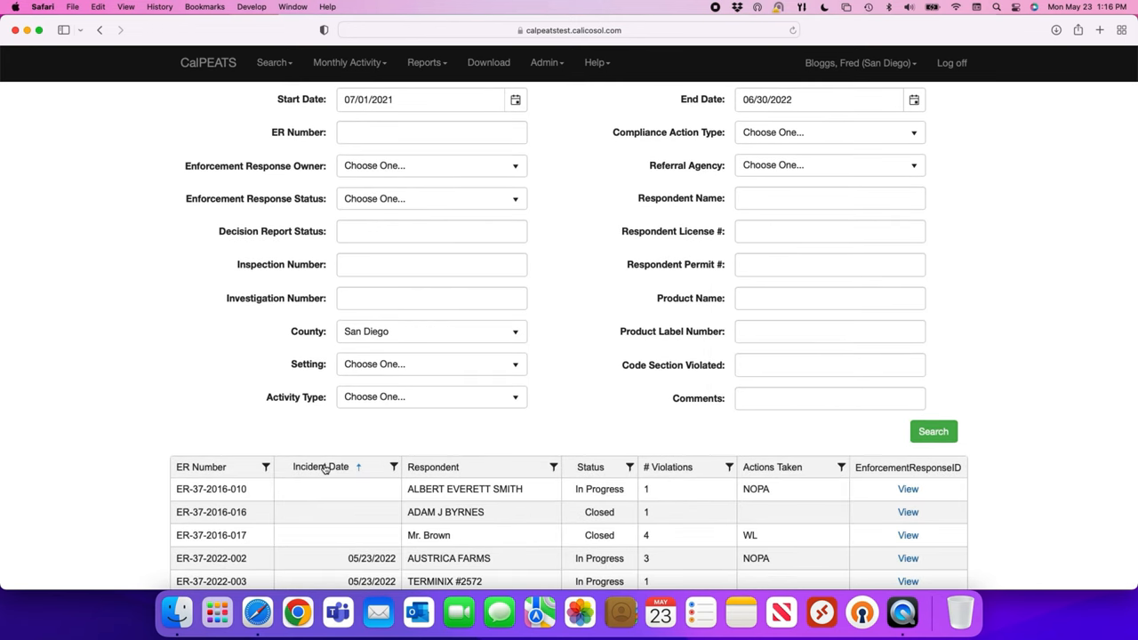
click(433, 467)
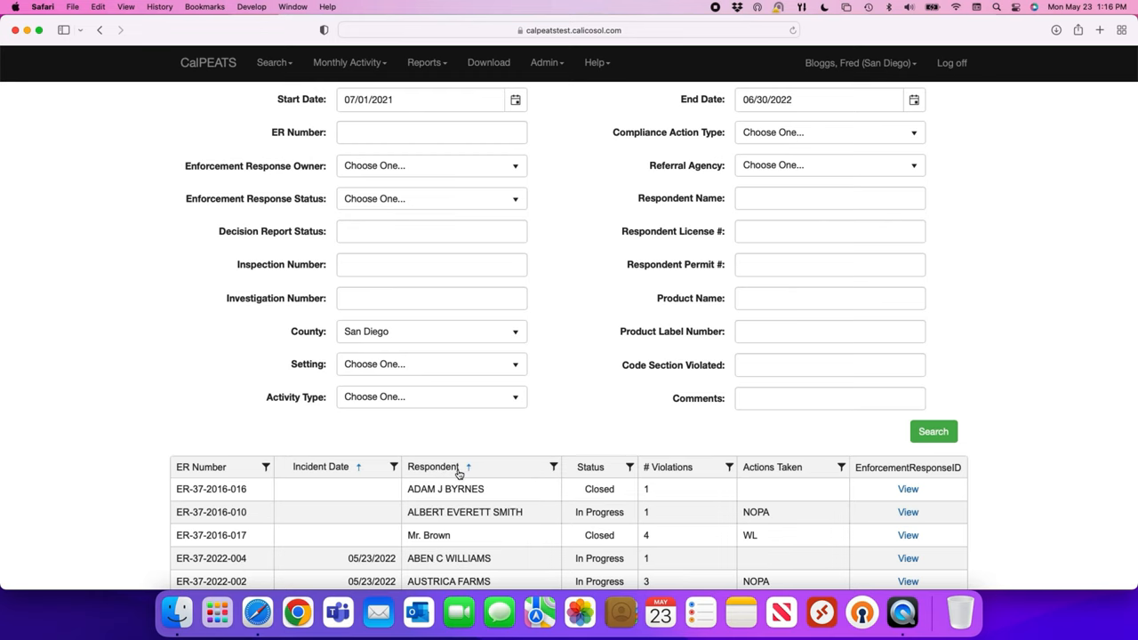
mouse_move(543, 473)
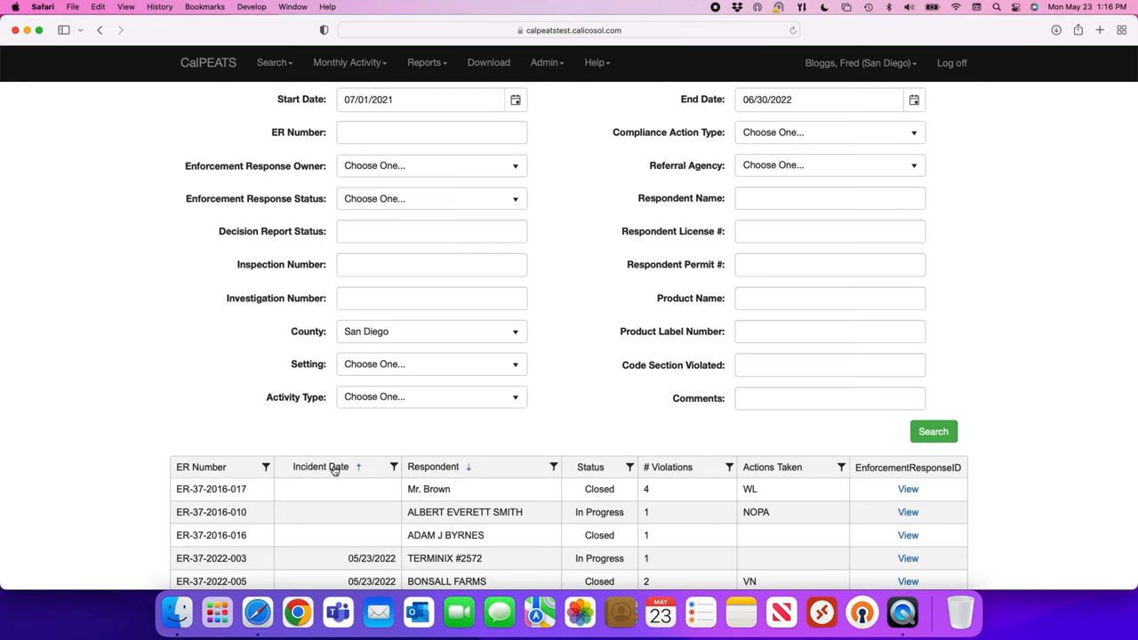
click(321, 466)
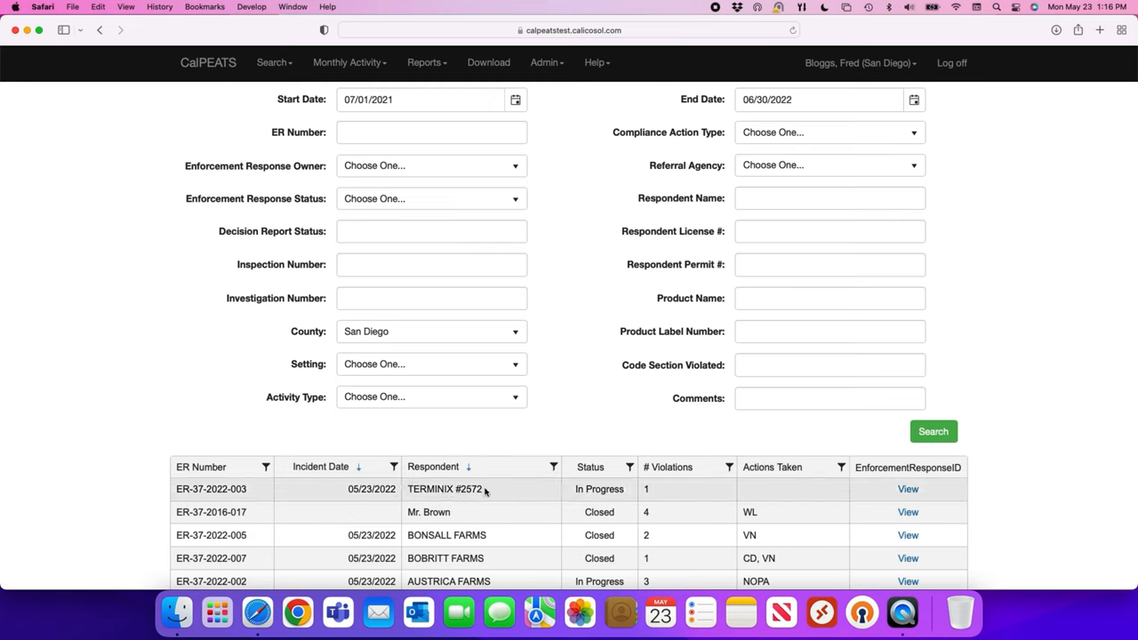
scroll(down, 3)
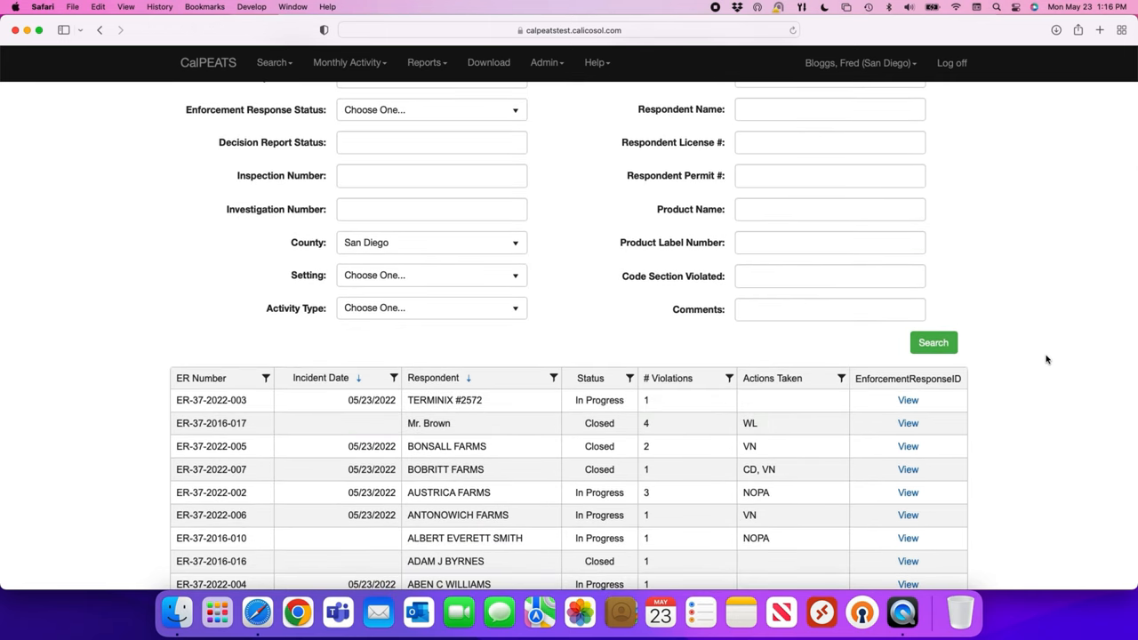
mouse_move(975, 346)
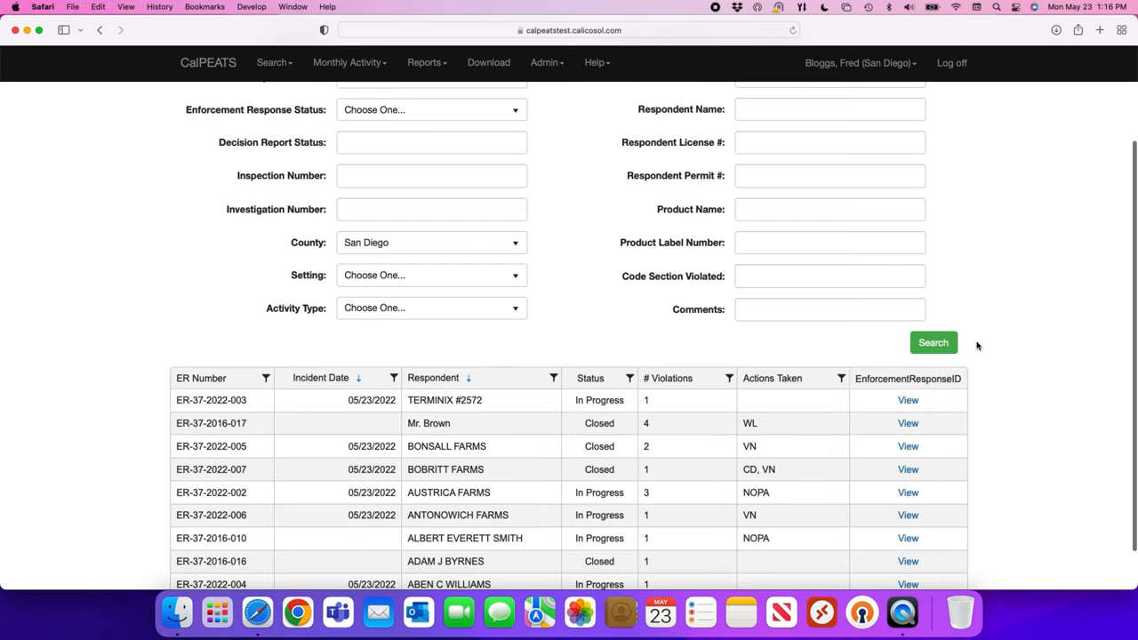
scroll(down, 3)
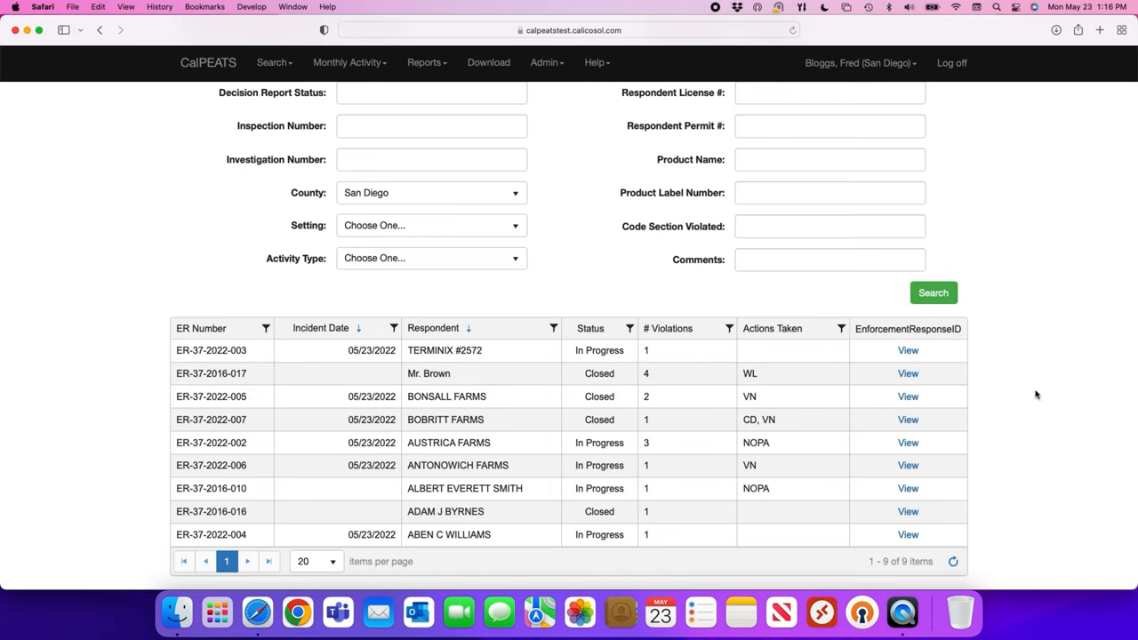
mouse_move(1021, 392)
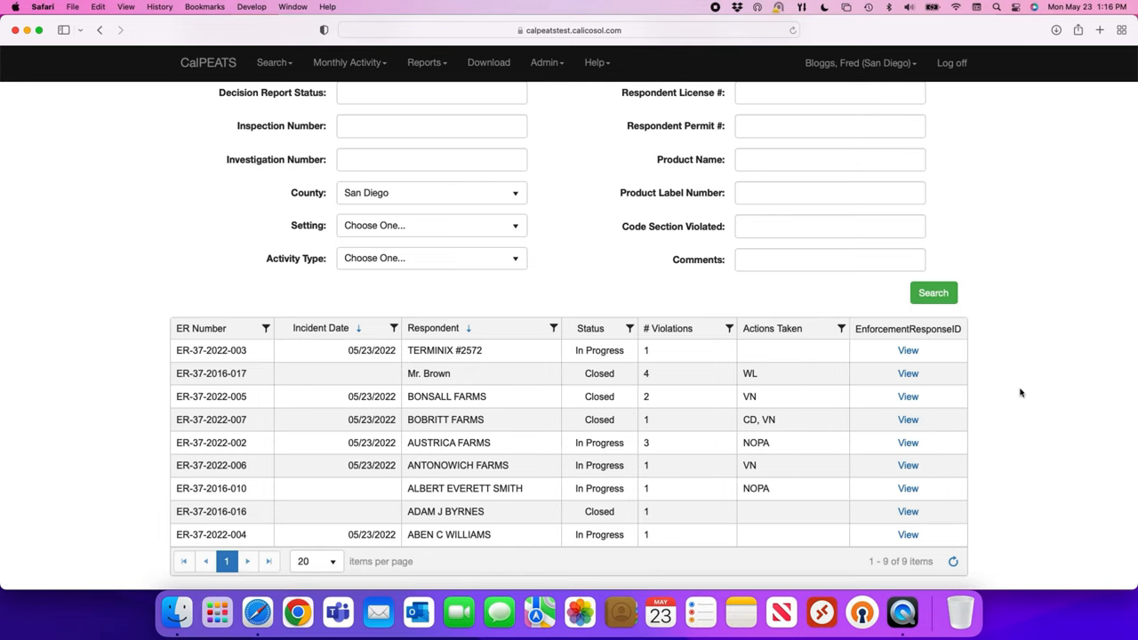
mouse_move(742, 386)
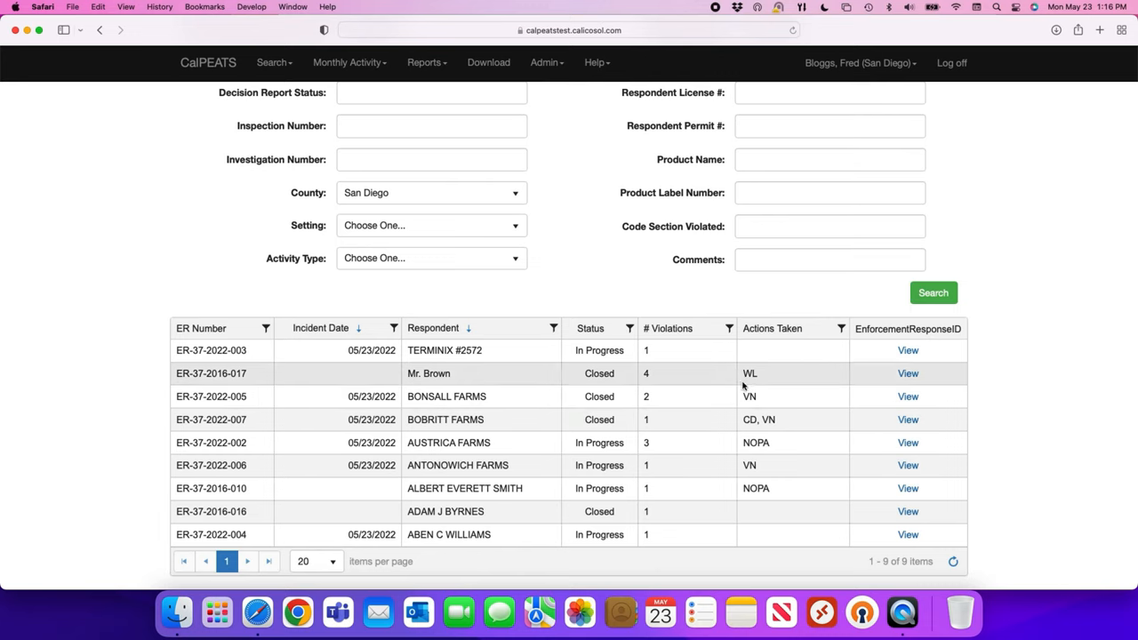
mouse_move(1051, 370)
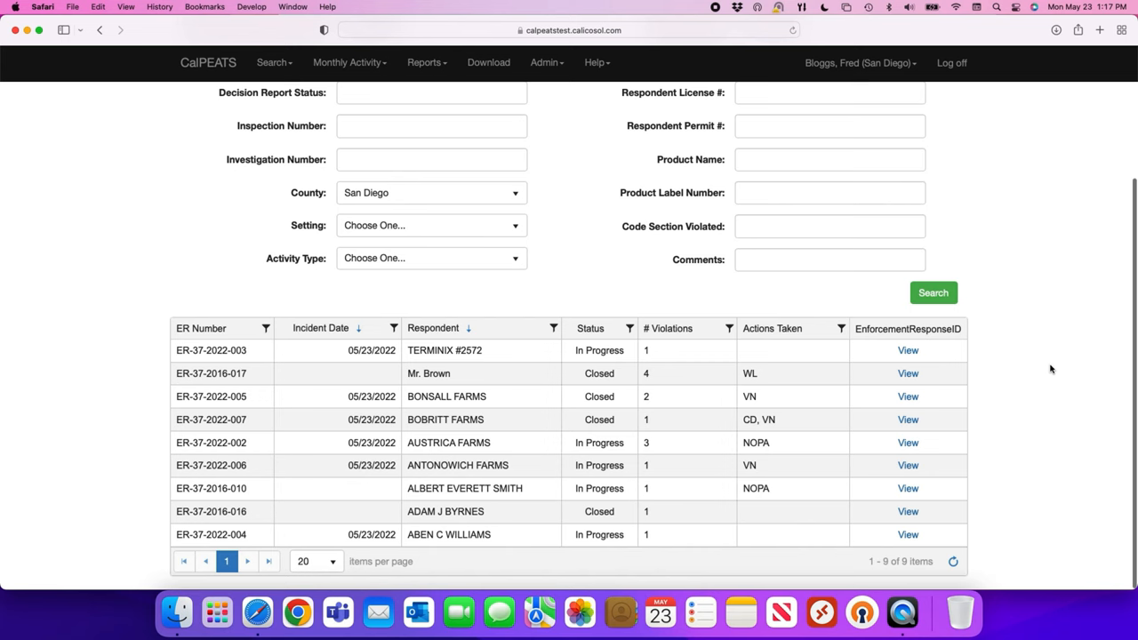
scroll(up, 3)
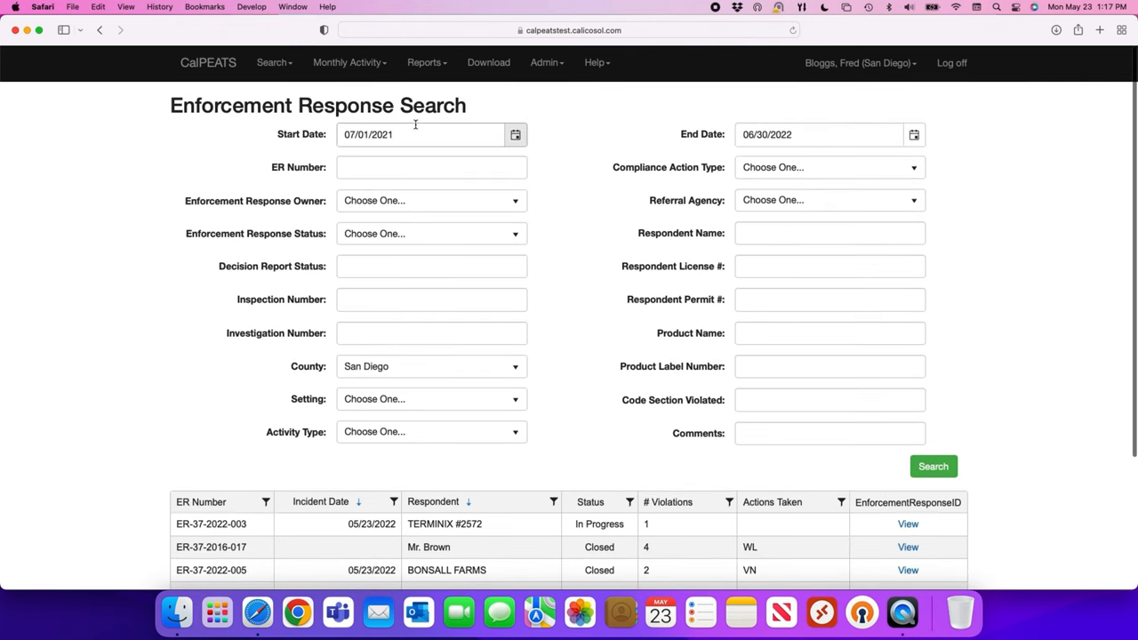
Search Response Actions for type NOPA in San Diego, starting 07/01/2016
click(273, 62)
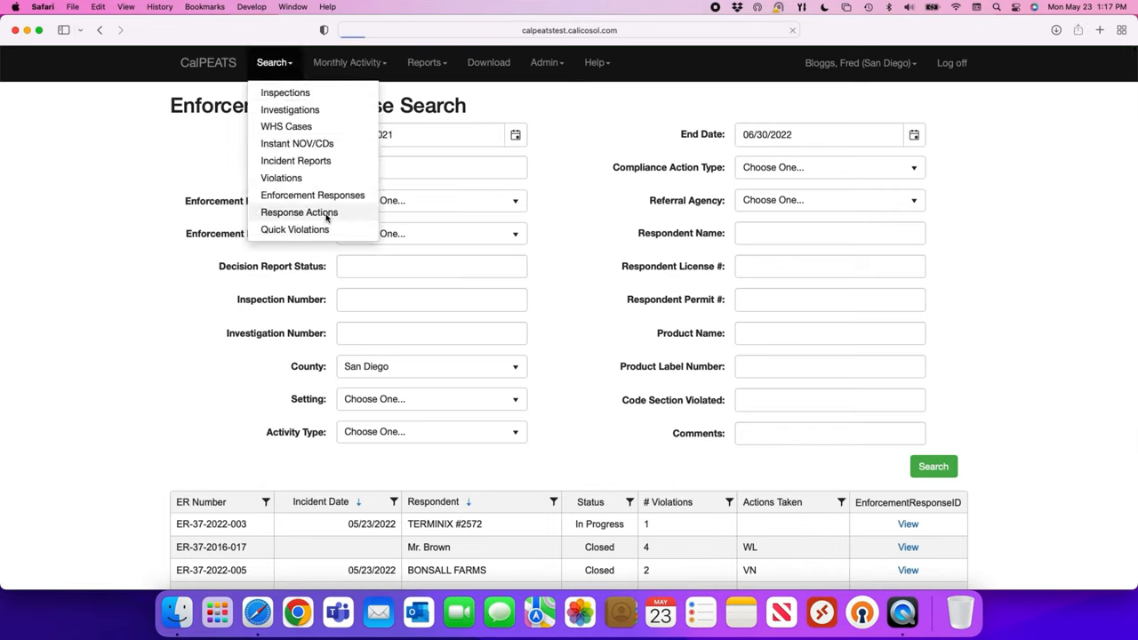
mouse_move(591, 196)
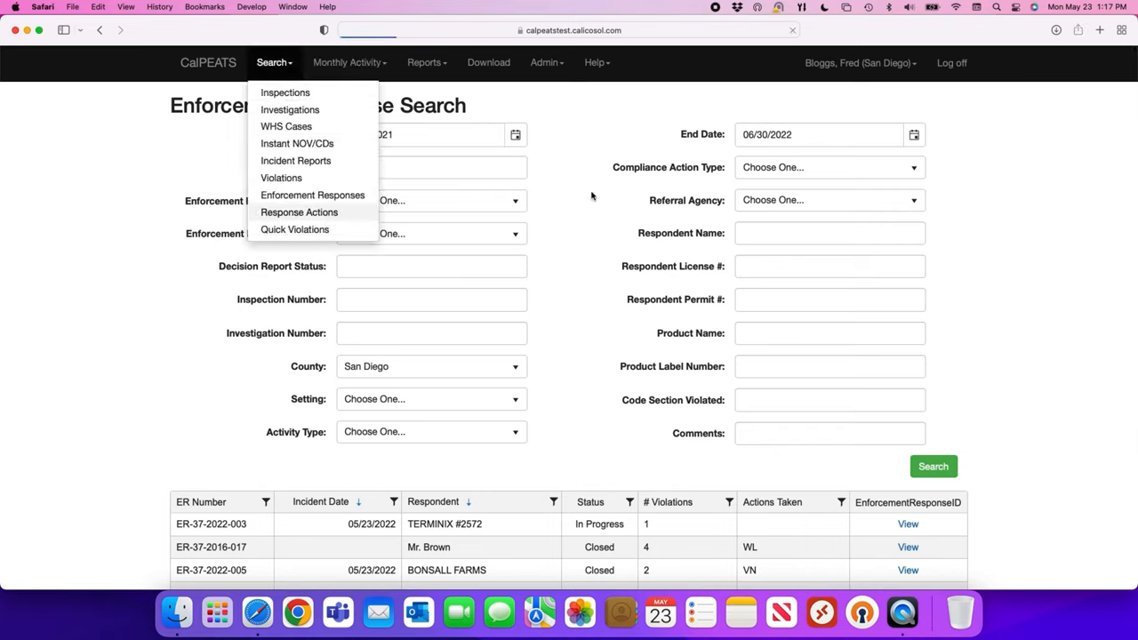
click(299, 212)
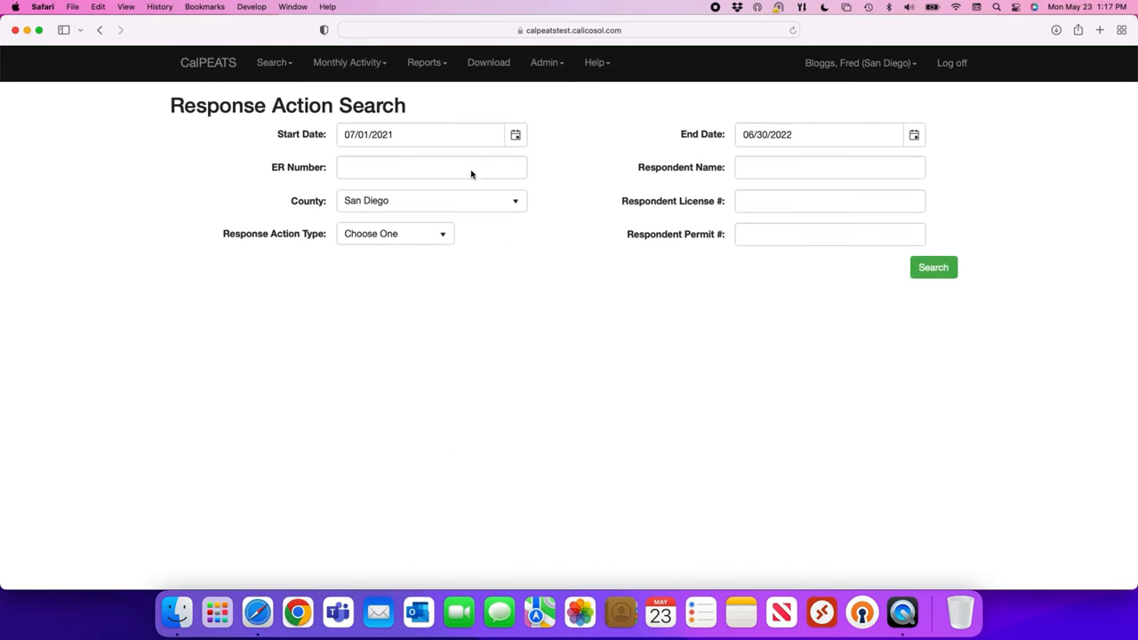
mouse_move(462, 258)
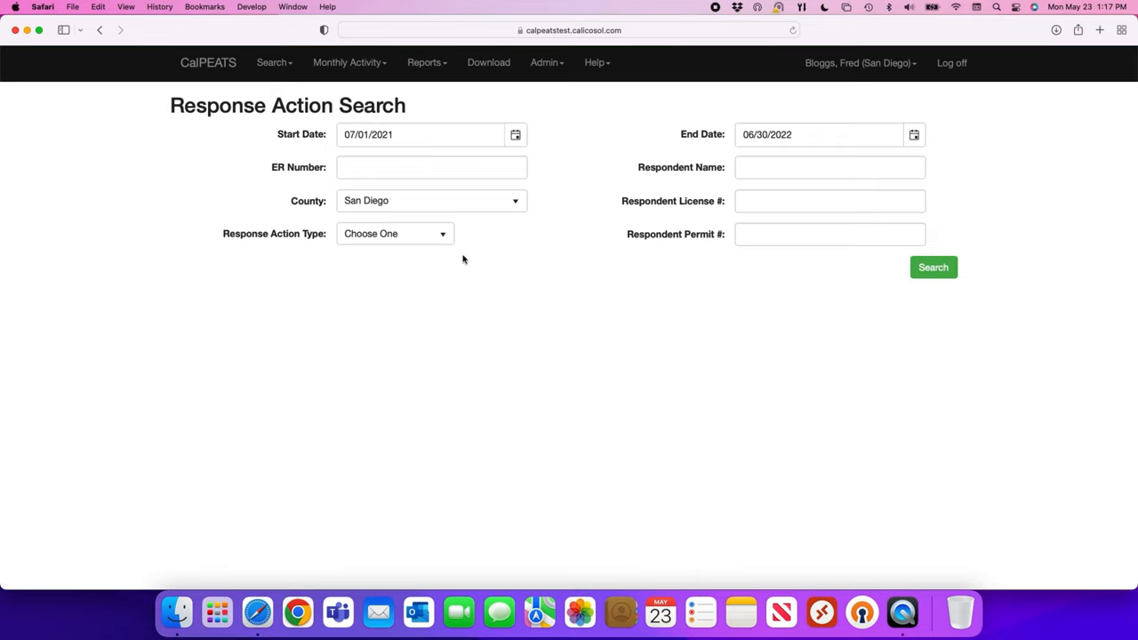
click(394, 233)
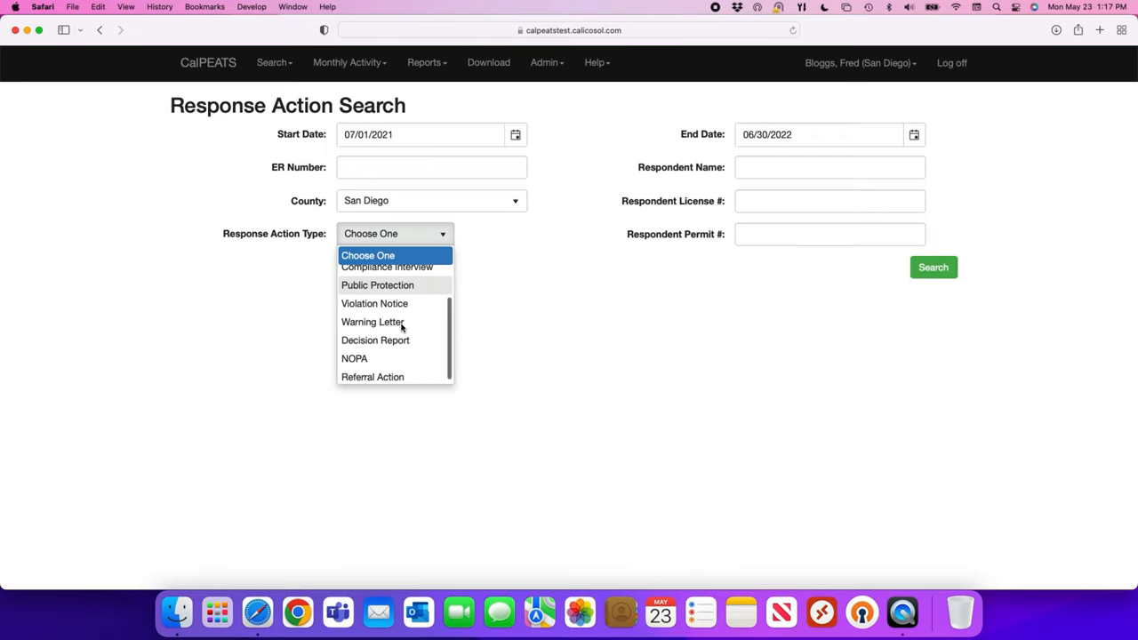
click(354, 358)
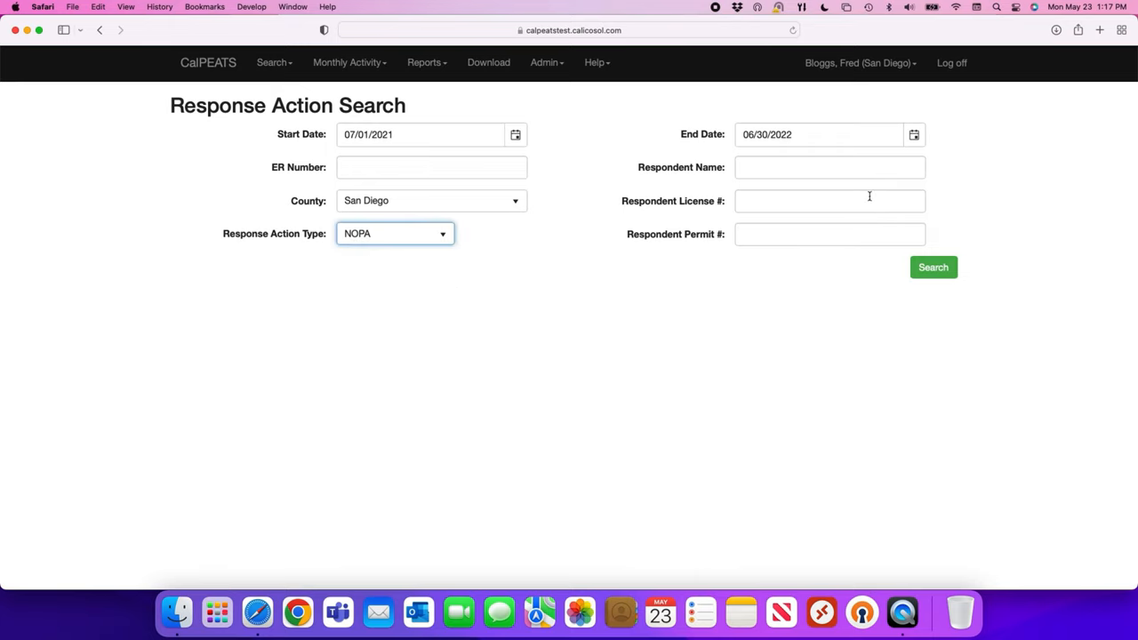
click(432, 134)
text(6)
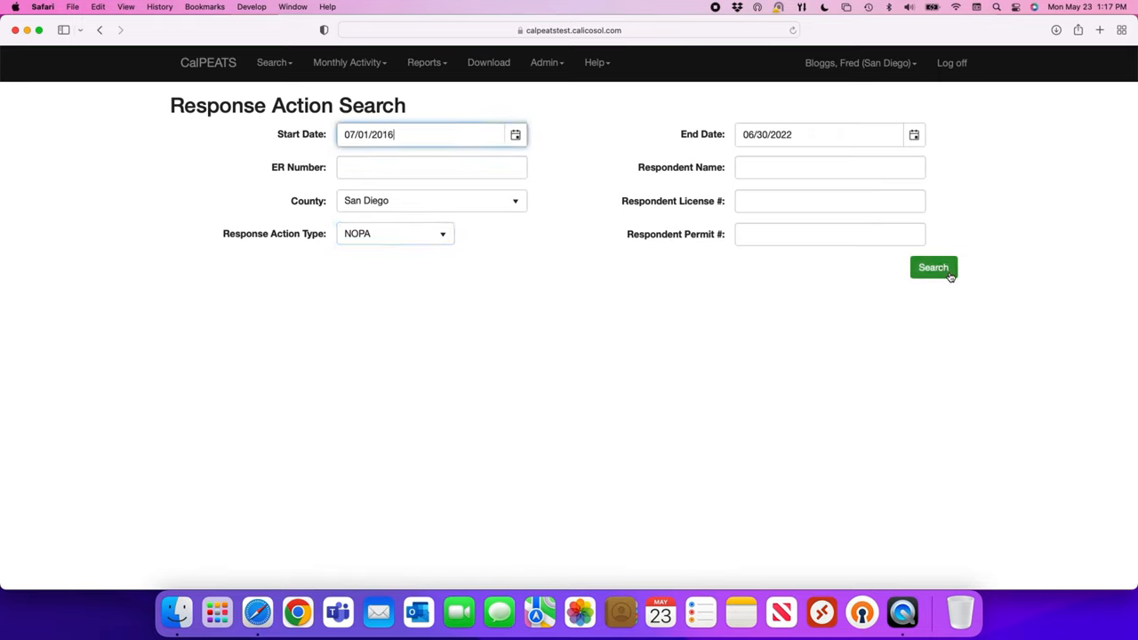
click(933, 267)
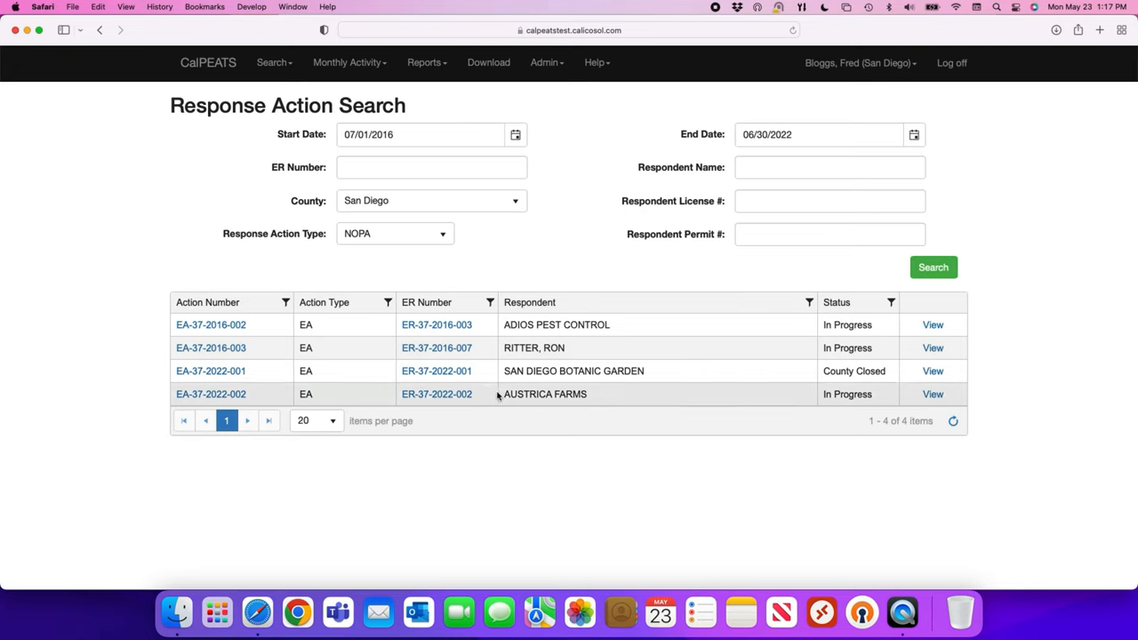
mouse_move(506, 371)
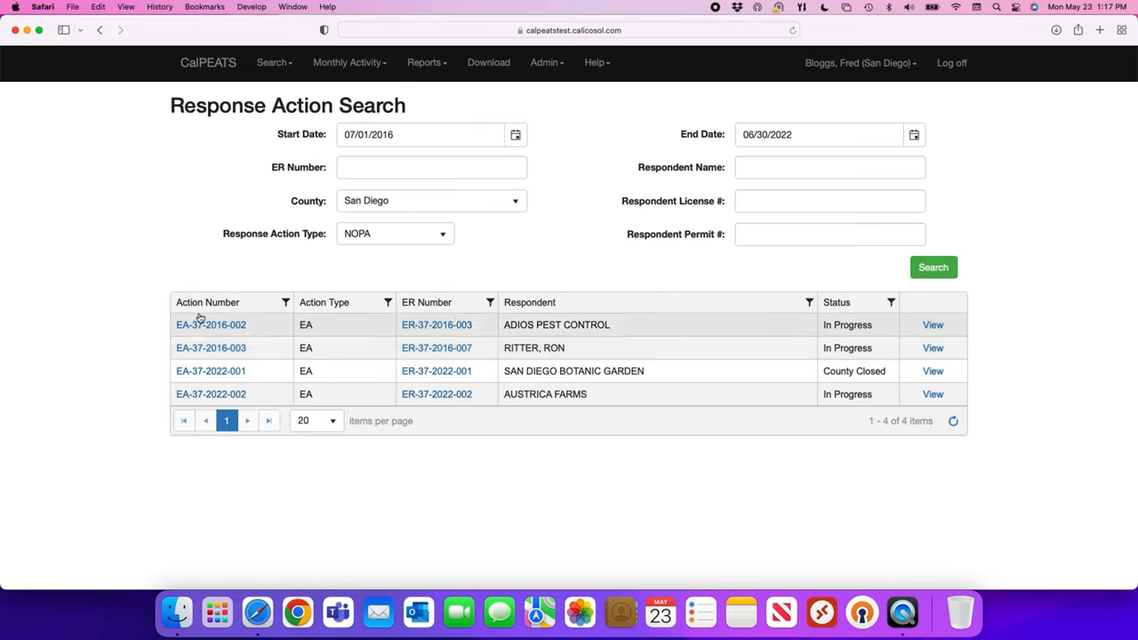
mouse_move(437, 325)
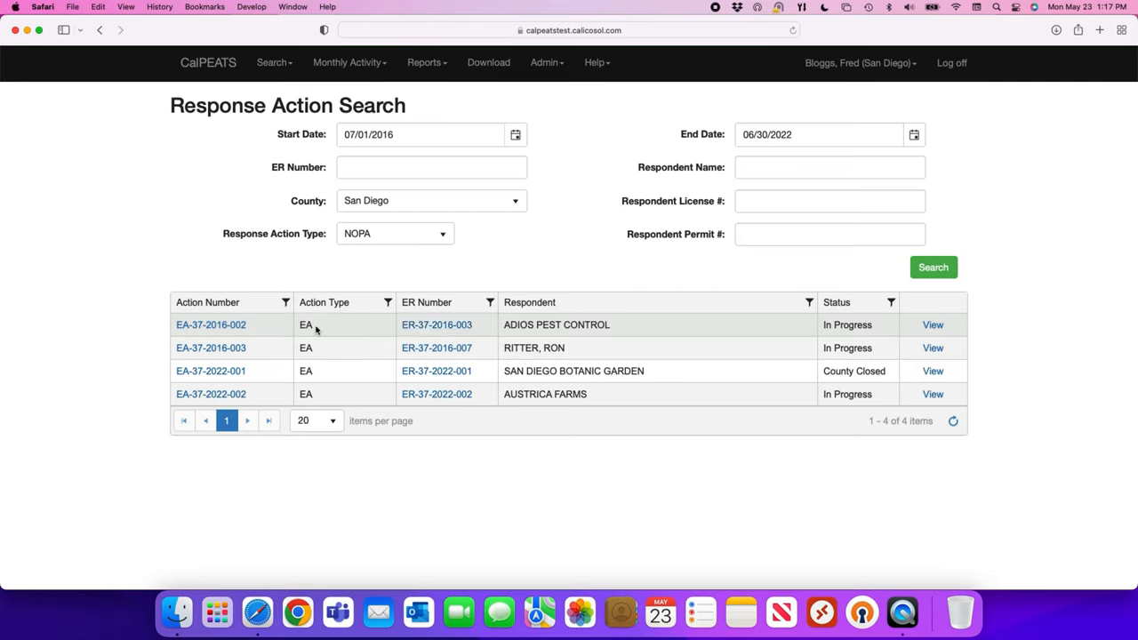
mouse_move(437, 324)
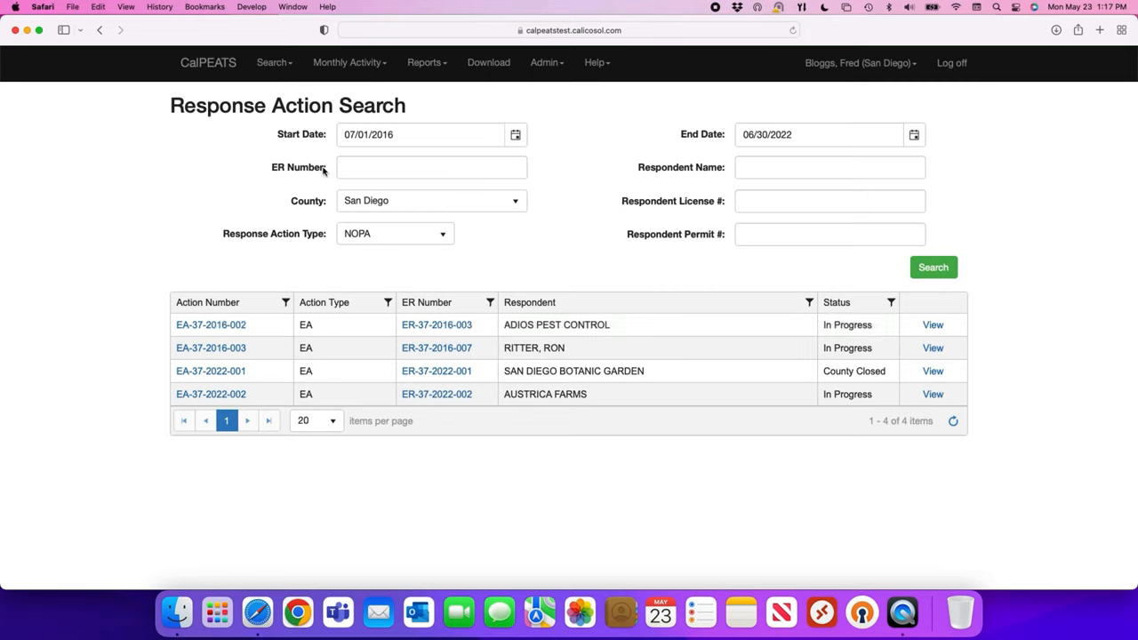
Review the four NOPA actions, Adios Pest Control to Austrica Farms, and open the Search menu
click(274, 63)
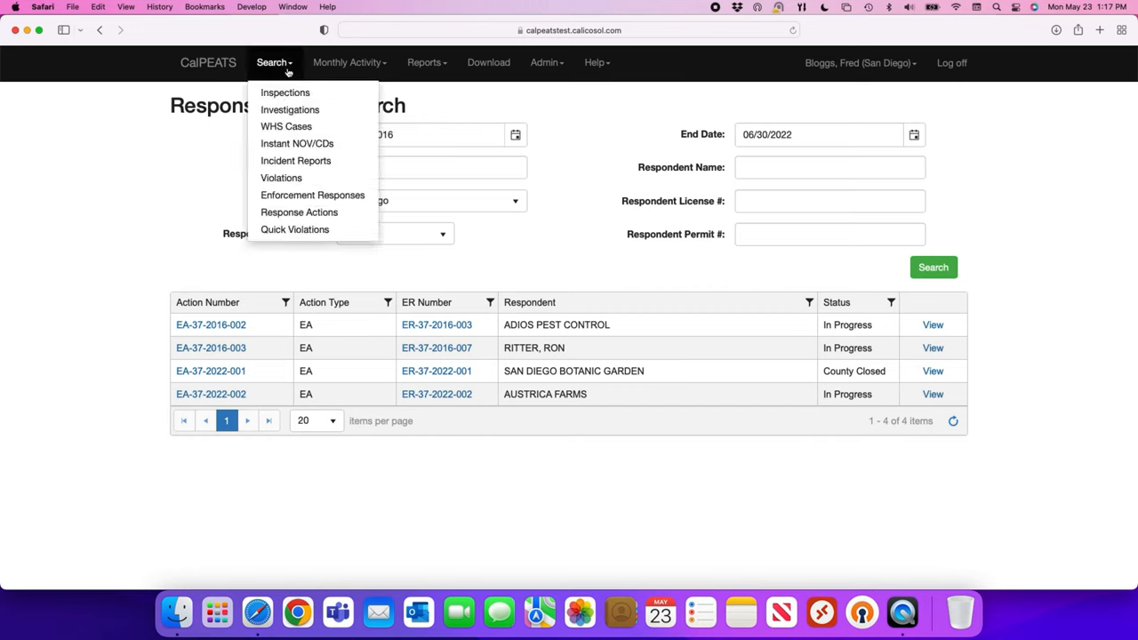
mouse_move(294, 229)
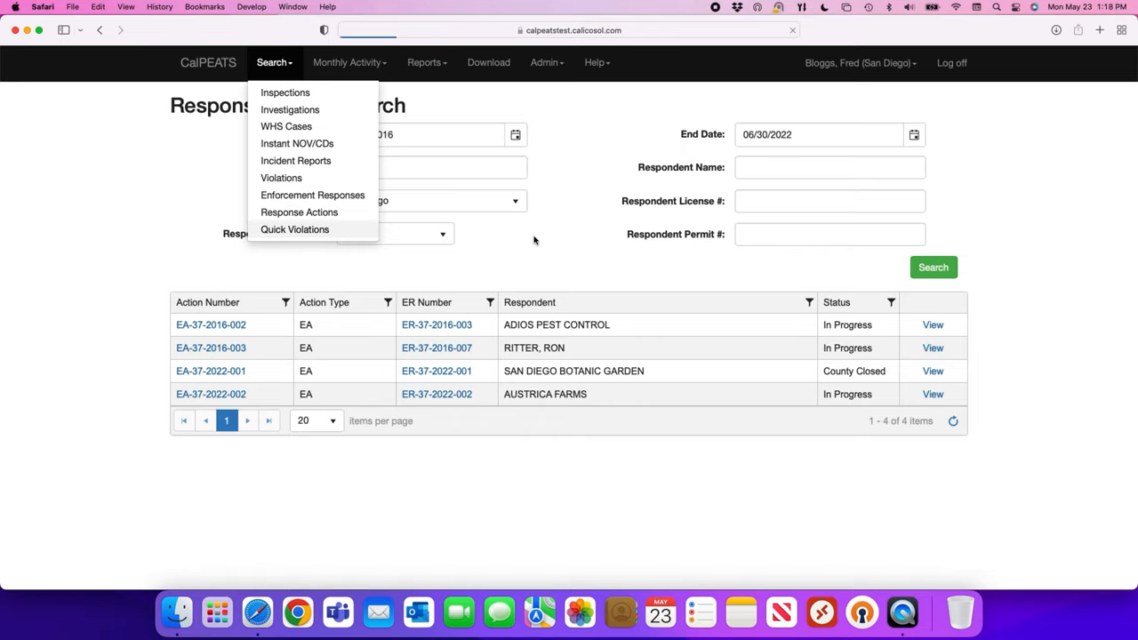
mouse_move(544, 242)
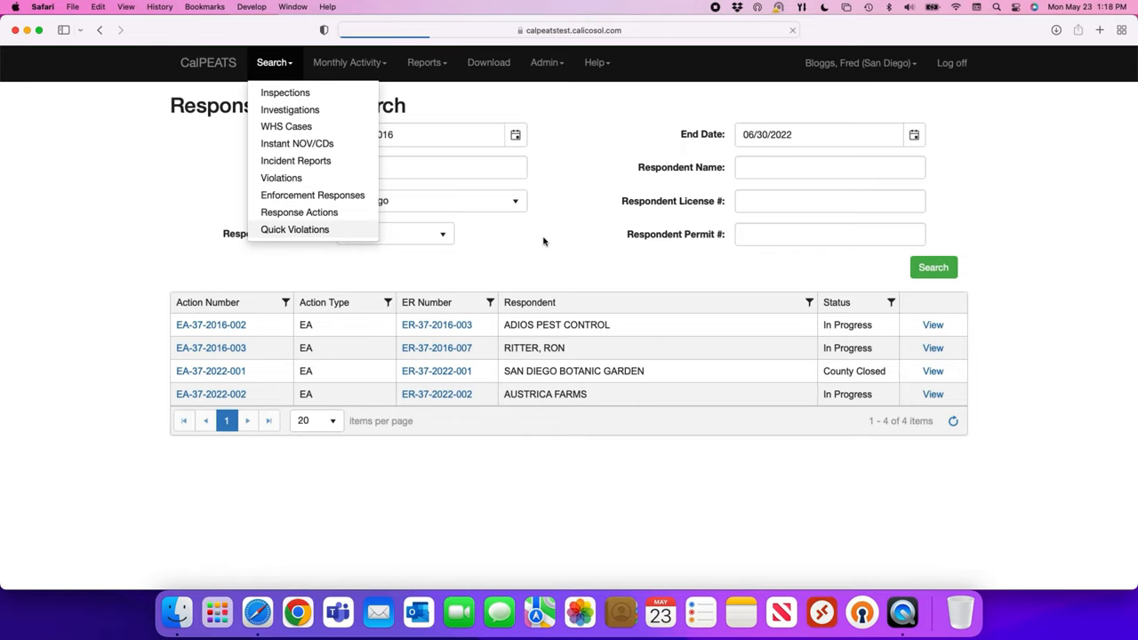
Open Quick Violations Search, dated 07/01/2021 to 06/30/2022 with all code sections
click(295, 229)
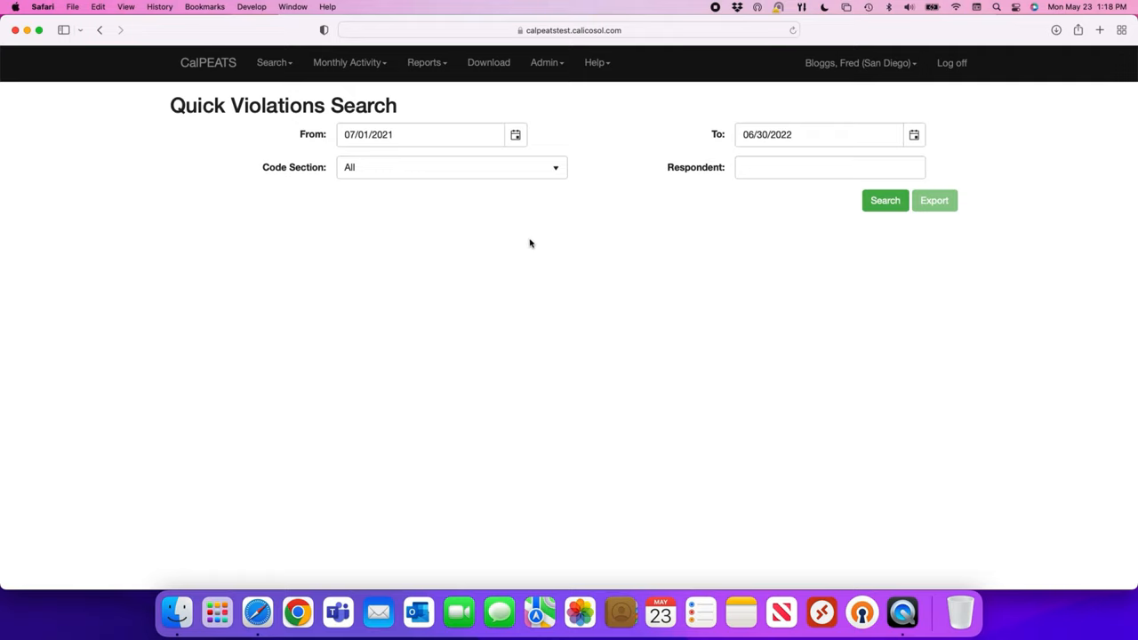
mouse_move(656, 218)
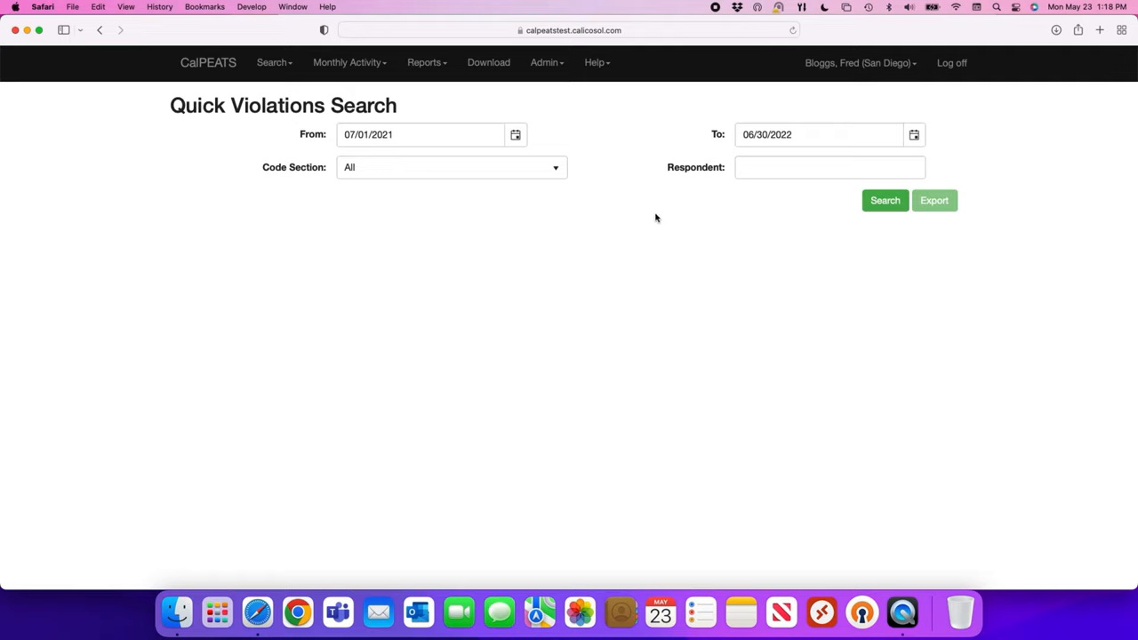